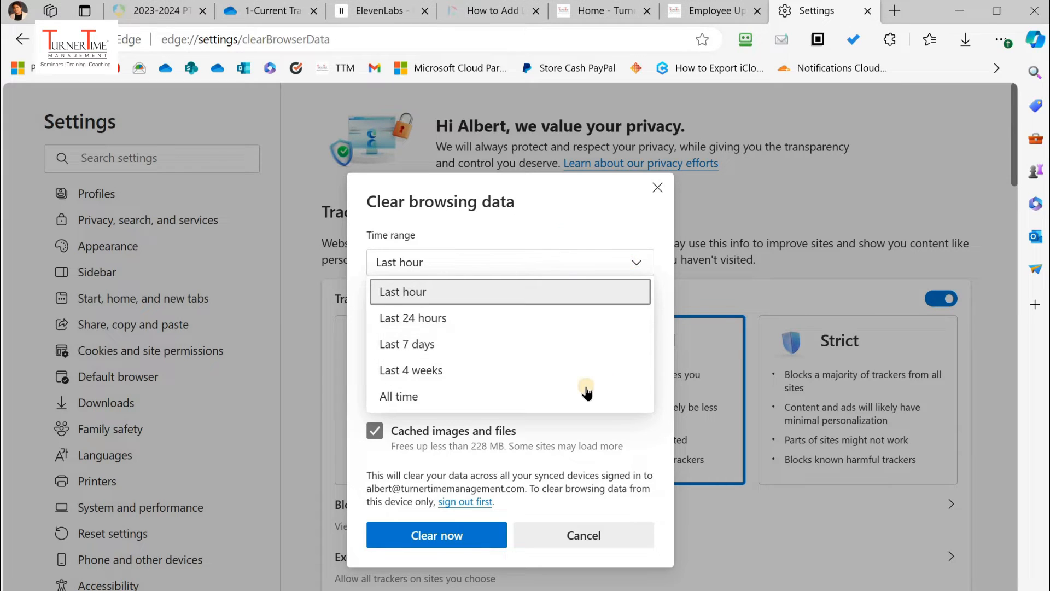
Step: Choose Last 24 hours as the clearing time range, leaving download history unchecked
{"action": "left_click", "coordinate": [713, 11]}
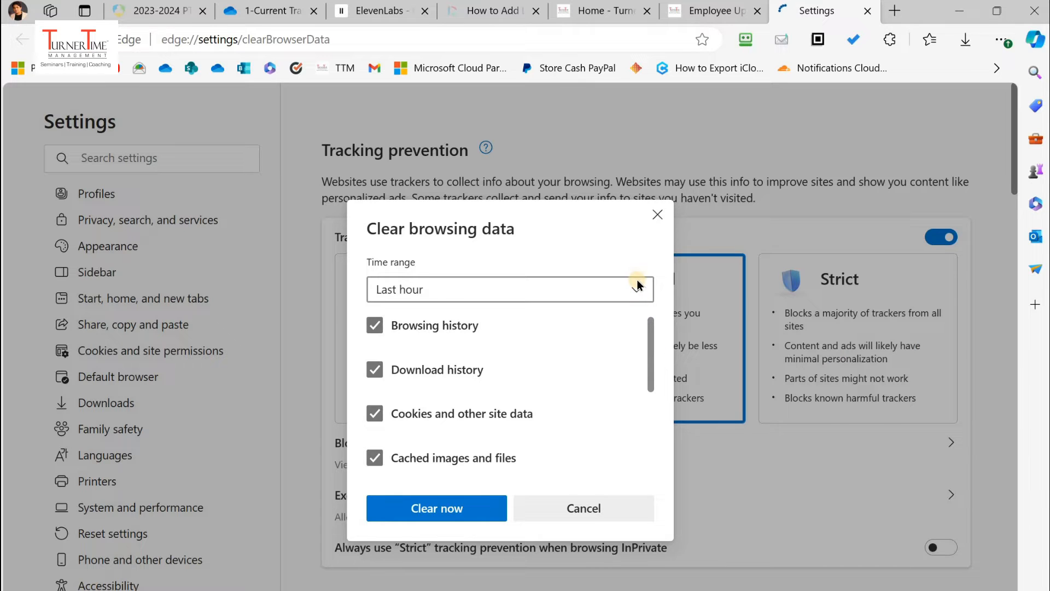
{"action": "left_click", "coordinate": [508, 289]}
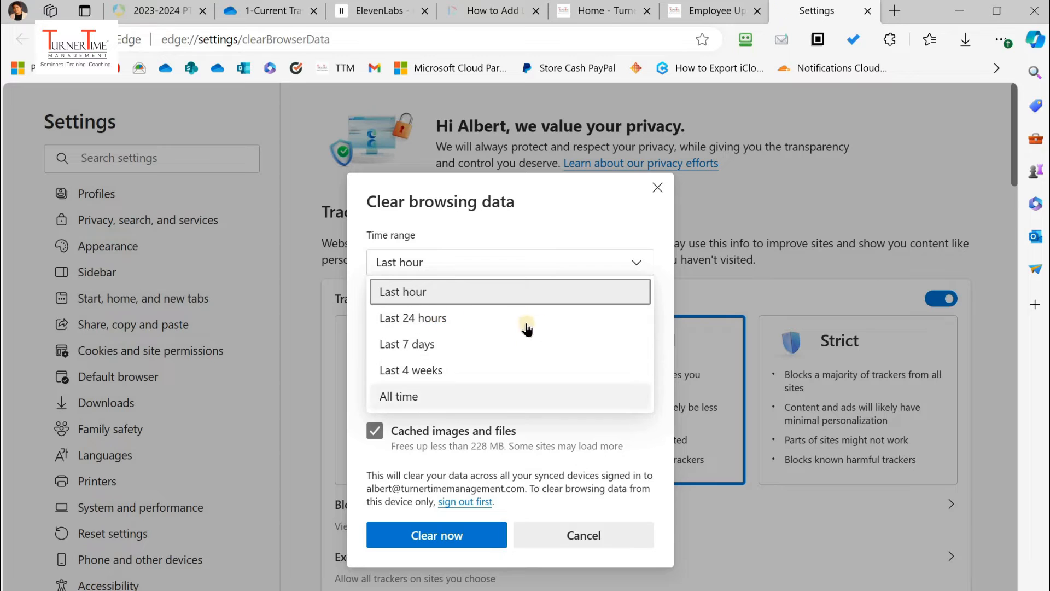
{"action": "left_click", "coordinate": [412, 317]}
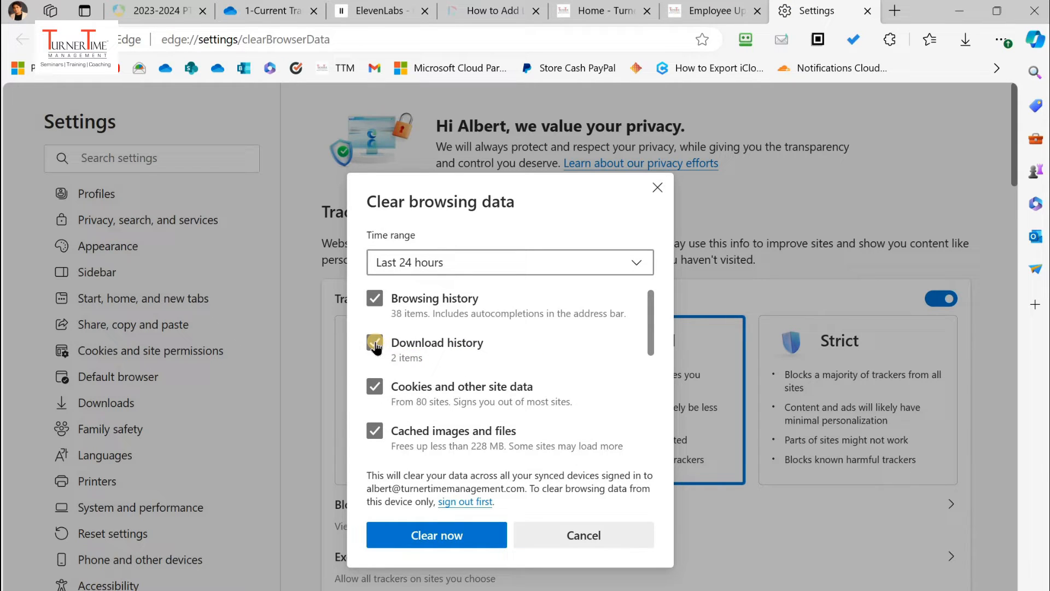
{"action": "scroll", "scroll_direction": "down", "scroll_amount": 3}
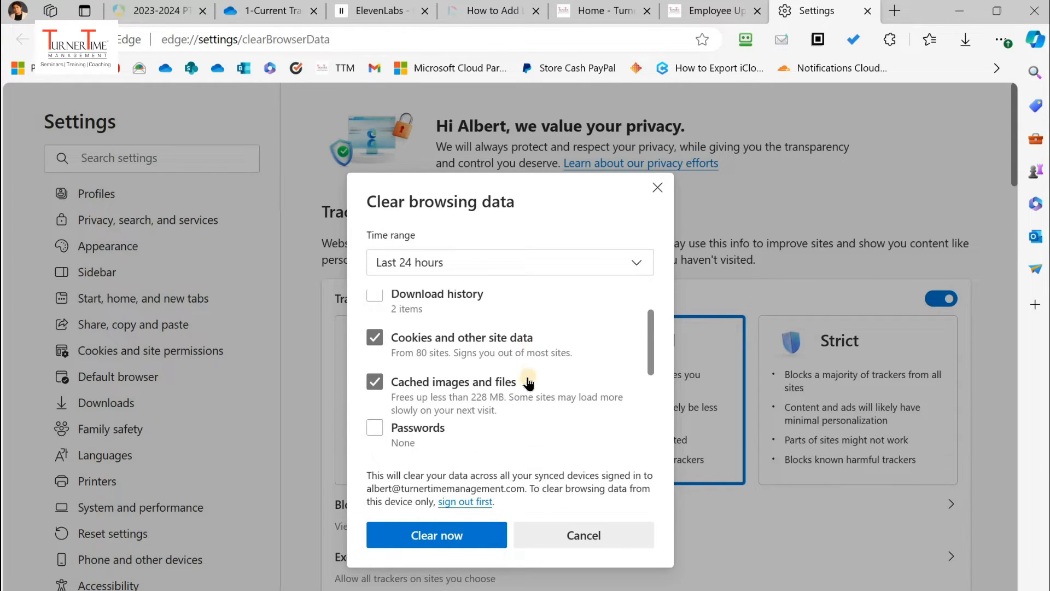
{"action": "scroll", "scroll_direction": "down", "scroll_amount": 3}
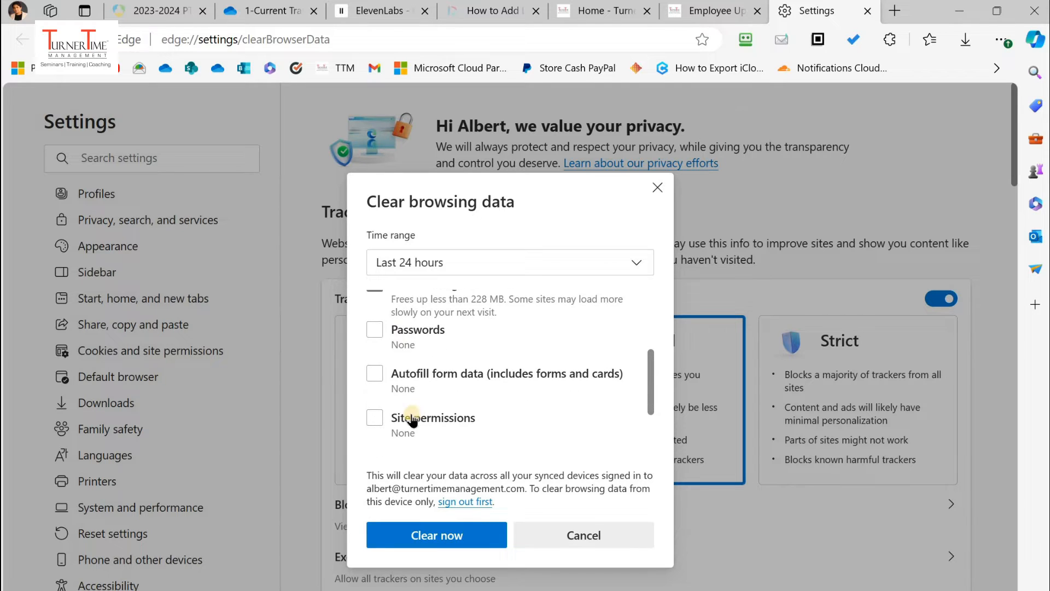
{"action": "mouse_move", "coordinate": [504, 395]}
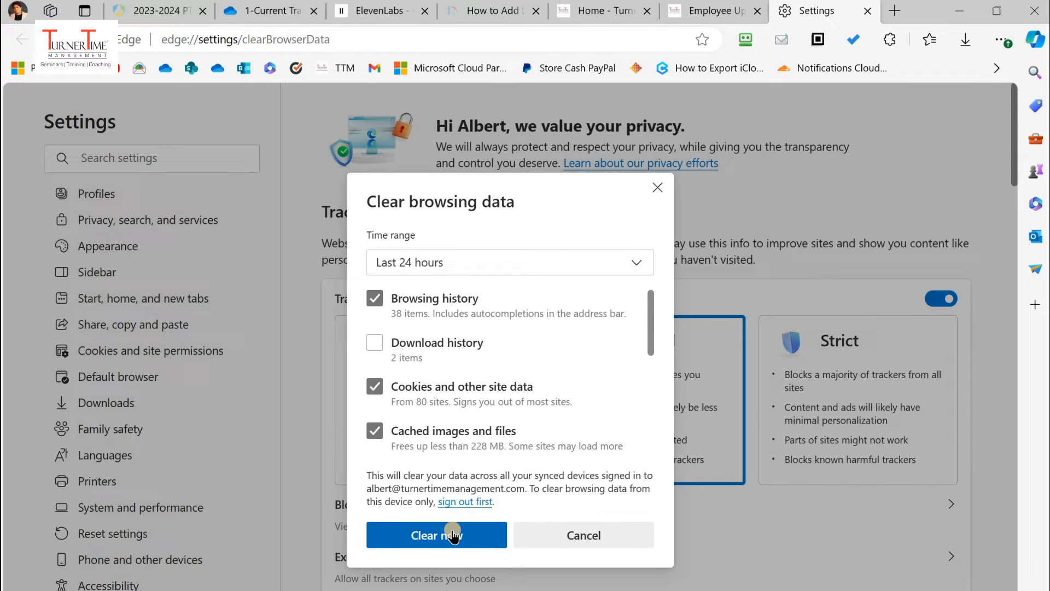
Step: Clear the selected browsing data for the last 24 hours with Clear now
{"action": "left_click", "coordinate": [437, 535]}
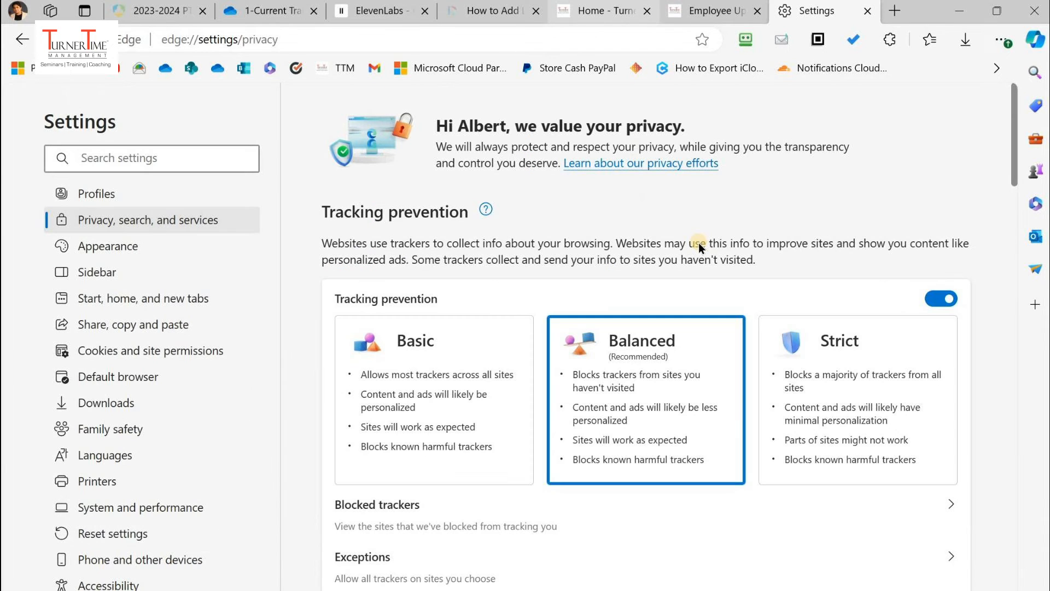
Step: Switch to the Turner Time Management tab and review the Employee Upskilling (Boot Camp) product page
{"action": "left_click", "coordinate": [600, 11]}
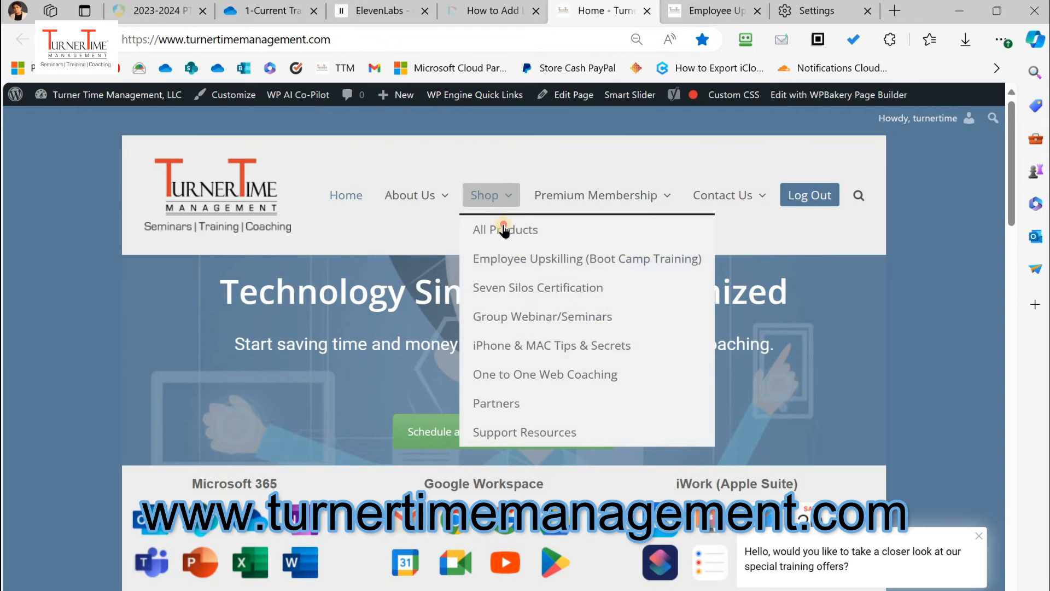
{"action": "left_click", "coordinate": [504, 228]}
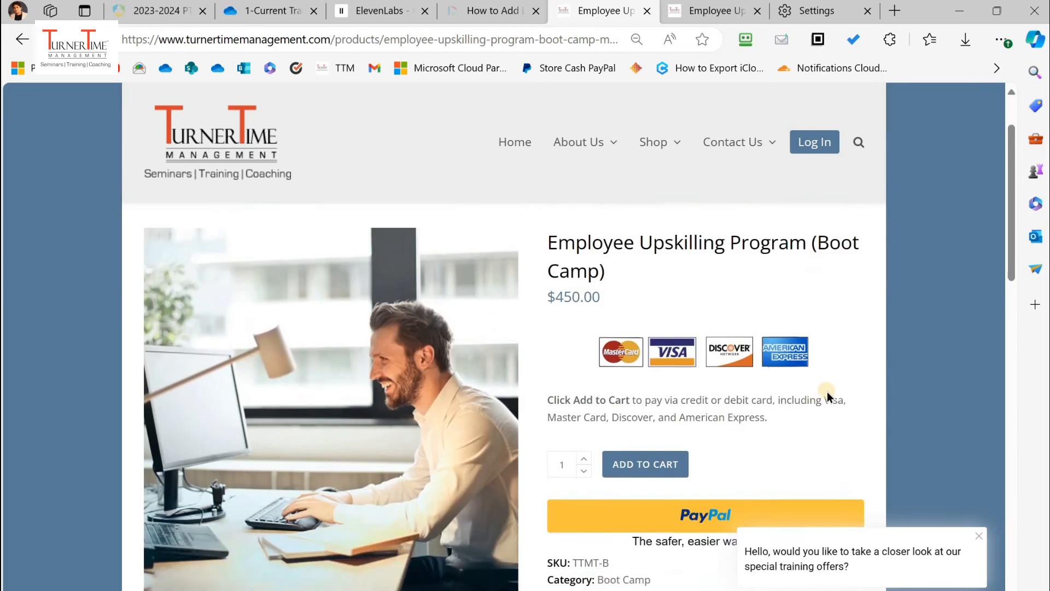
{"action": "scroll", "scroll_direction": "down", "scroll_amount": 3}
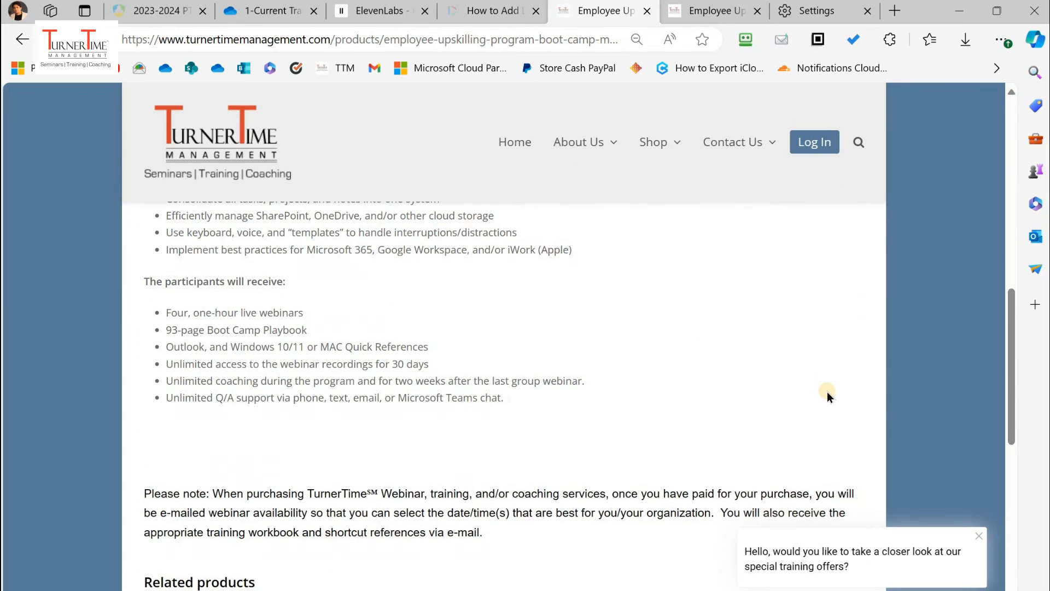